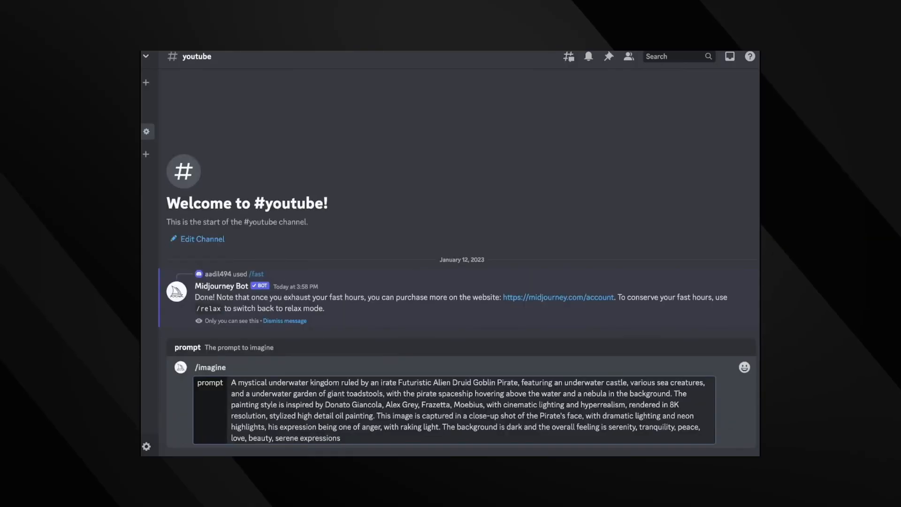
Submit the underwater pirate kingdom /imagine prompt so Midjourney begins a four-image grid
{"action": "key", "text": "Enter"}
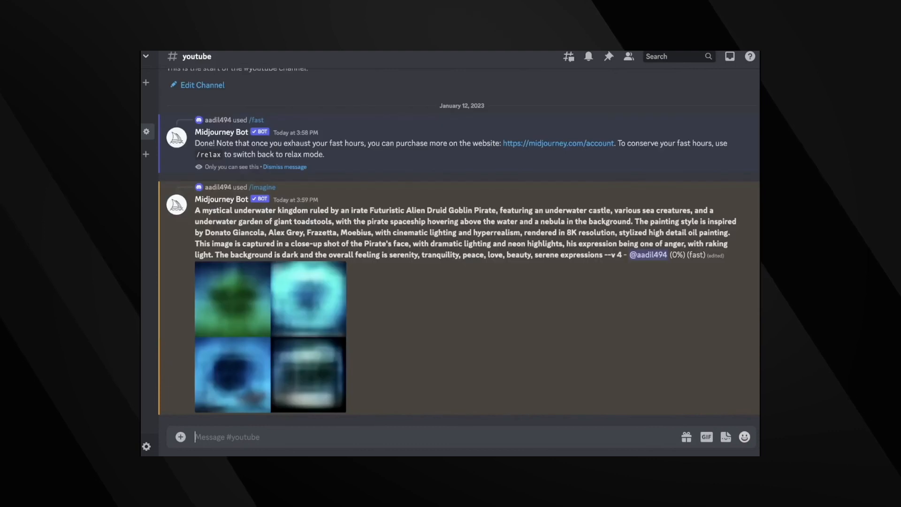